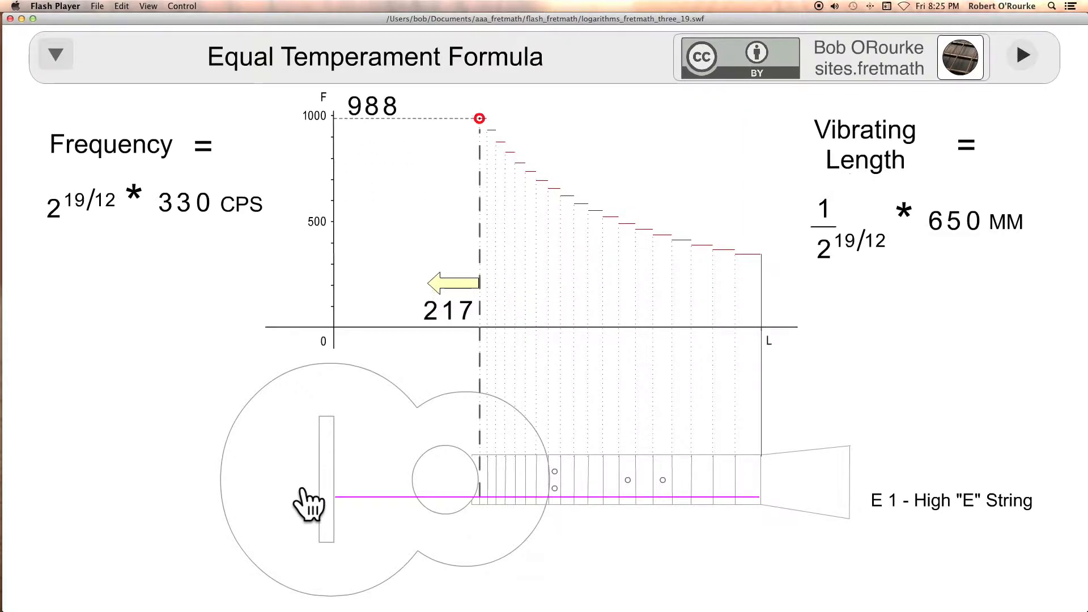
- Move the fret marker to fret 10, giving frequency 587 and vibrating length 365
left_click_drag(478, 118, 487, 129)
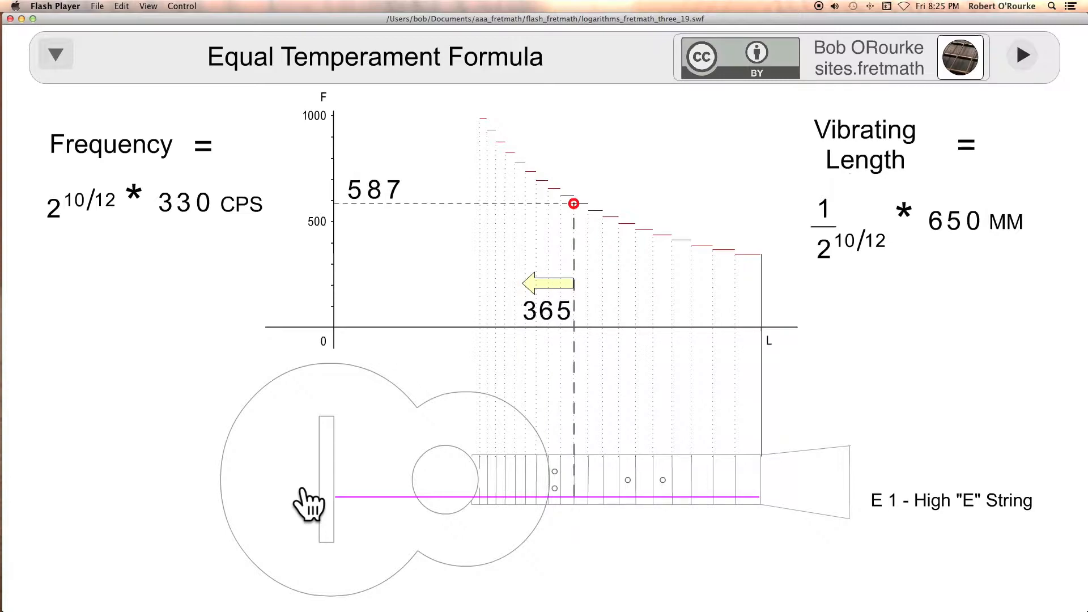
left_click_drag(574, 202, 711, 249)
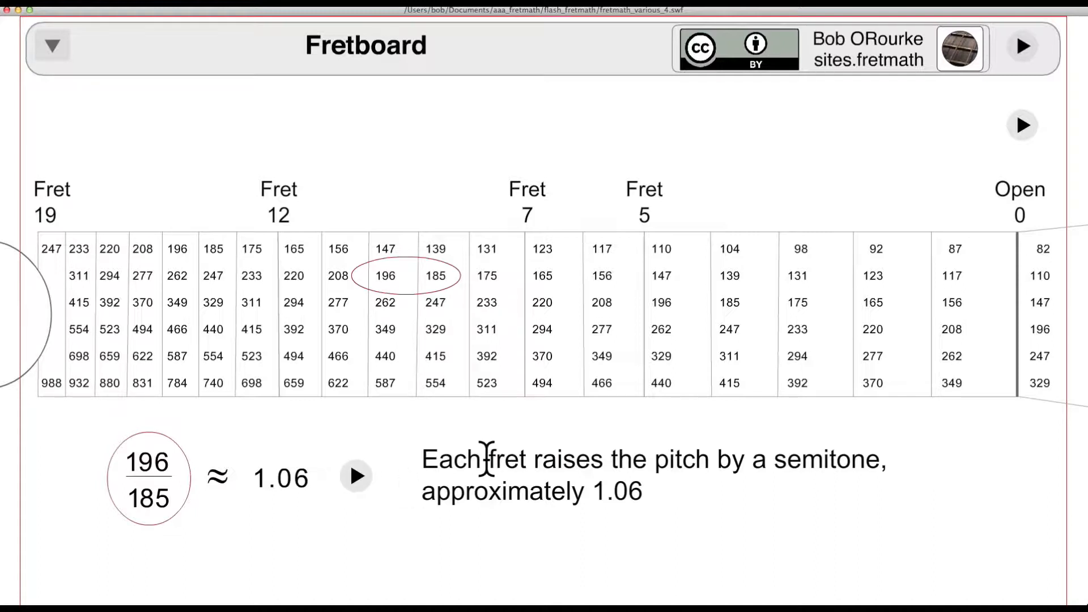
- Advance the fretboard table past the 196/185 semitone ratio to the repeated-frequency note
double_click(510, 459)
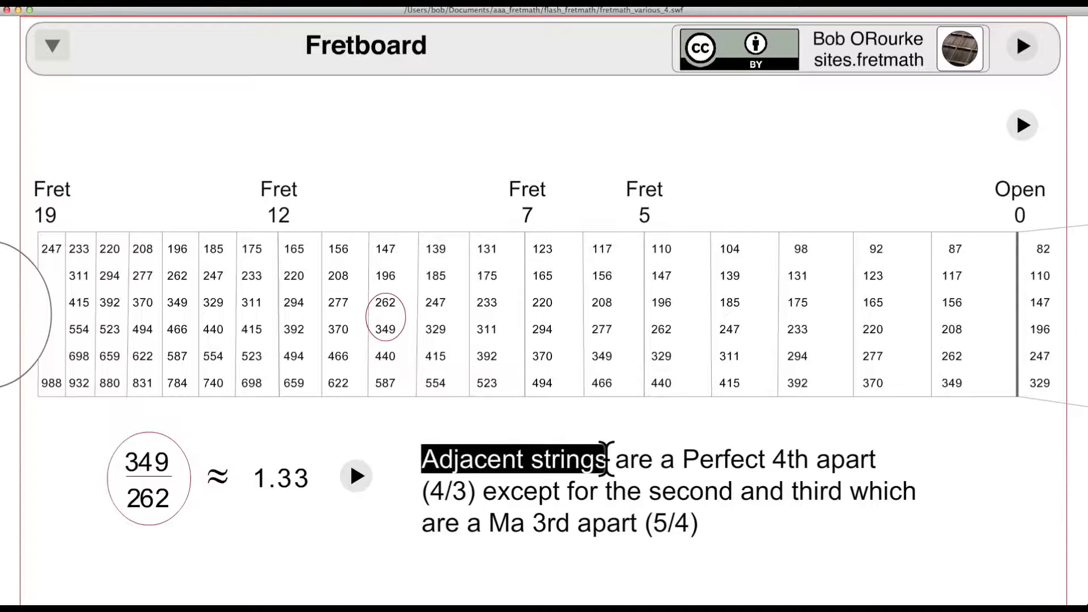
mouse_move(172, 507)
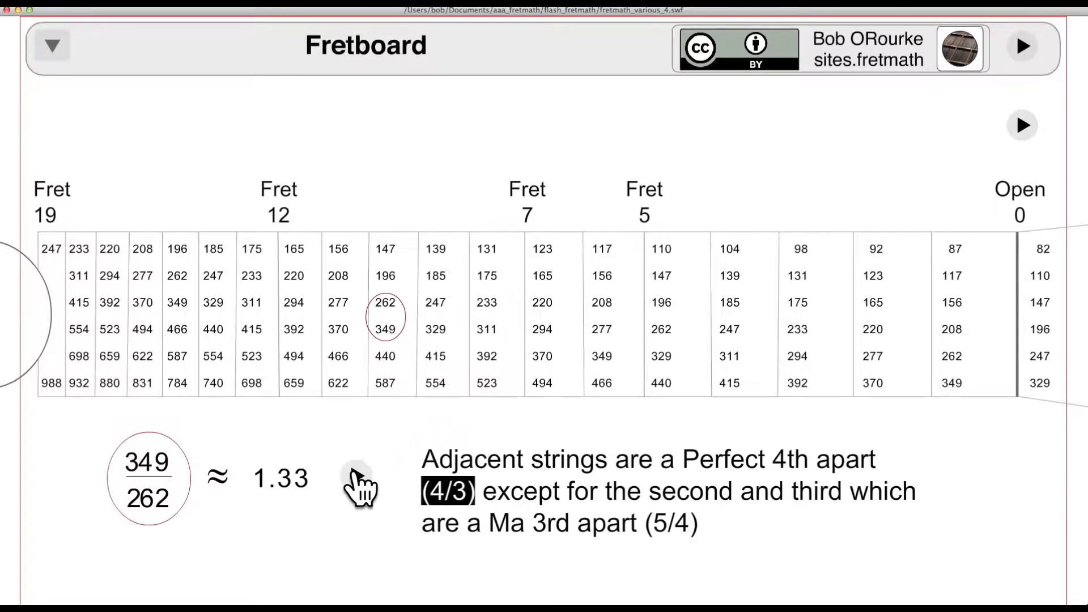
left_click(356, 476)
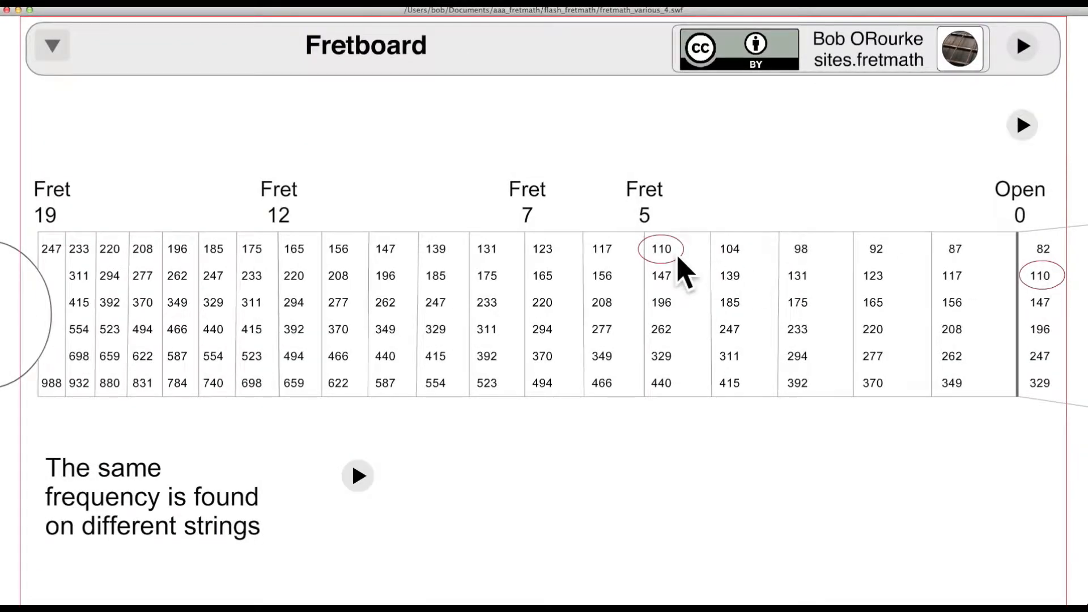
- Circle the recurrences of 147, 196 and 247 on other strings, then continue to the Frequencies view
left_click(356, 475)
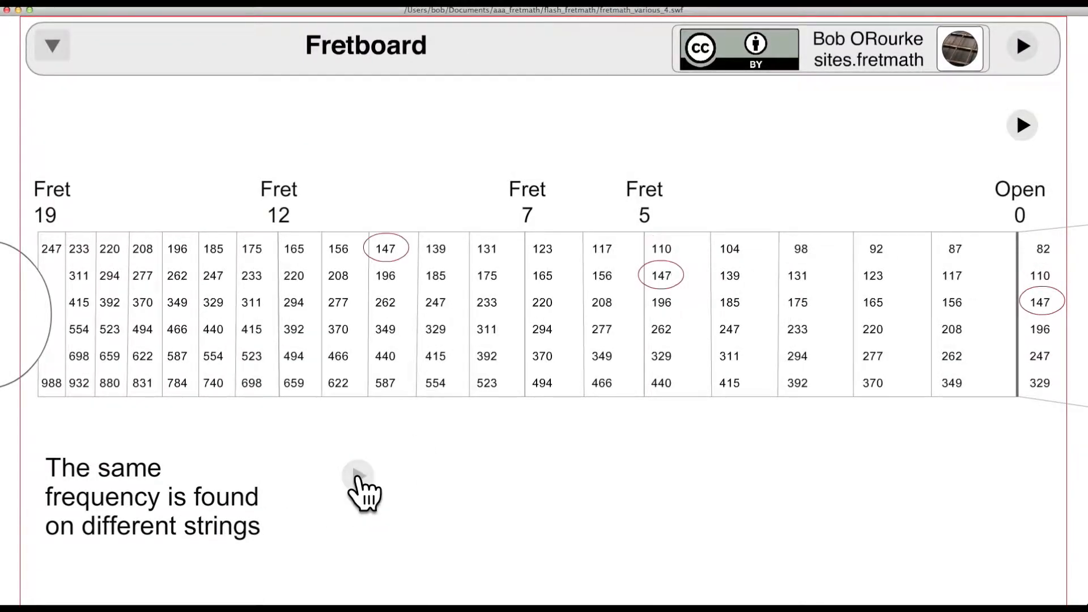
left_click(360, 488)
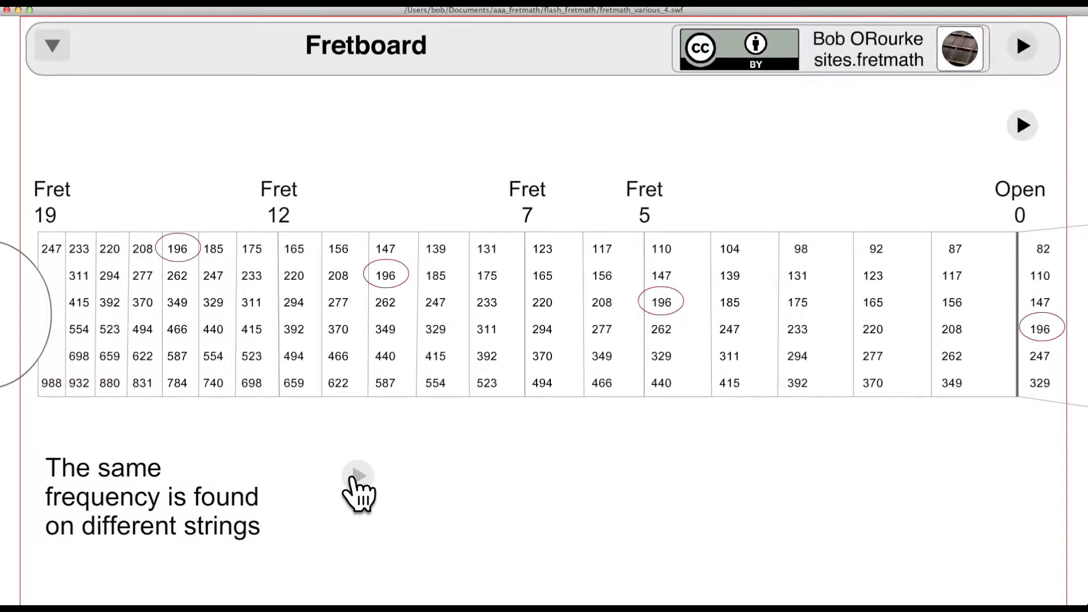
left_click(358, 477)
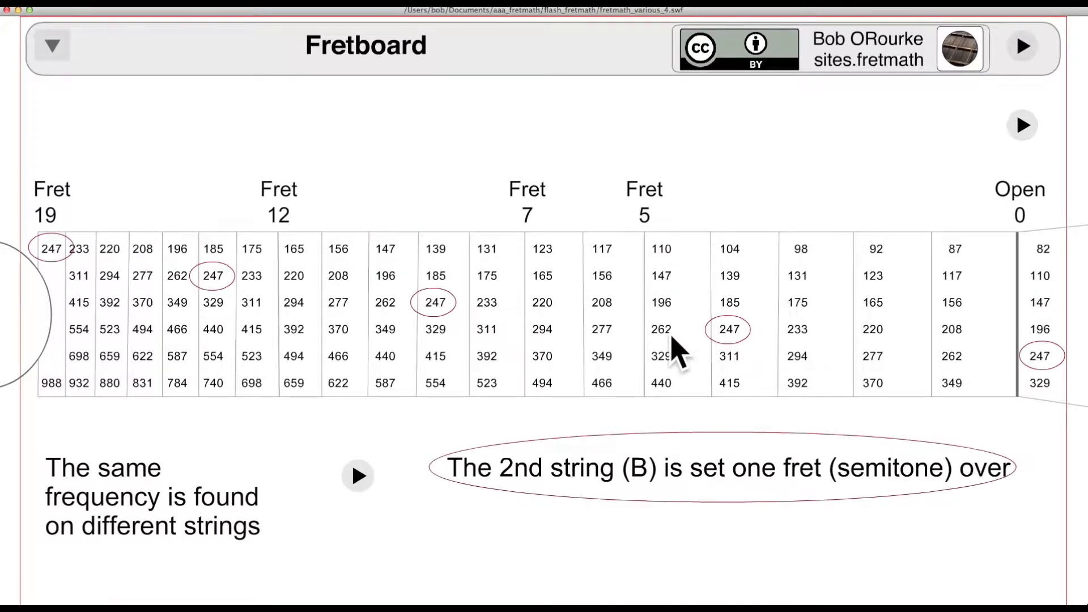
mouse_move(1017, 383)
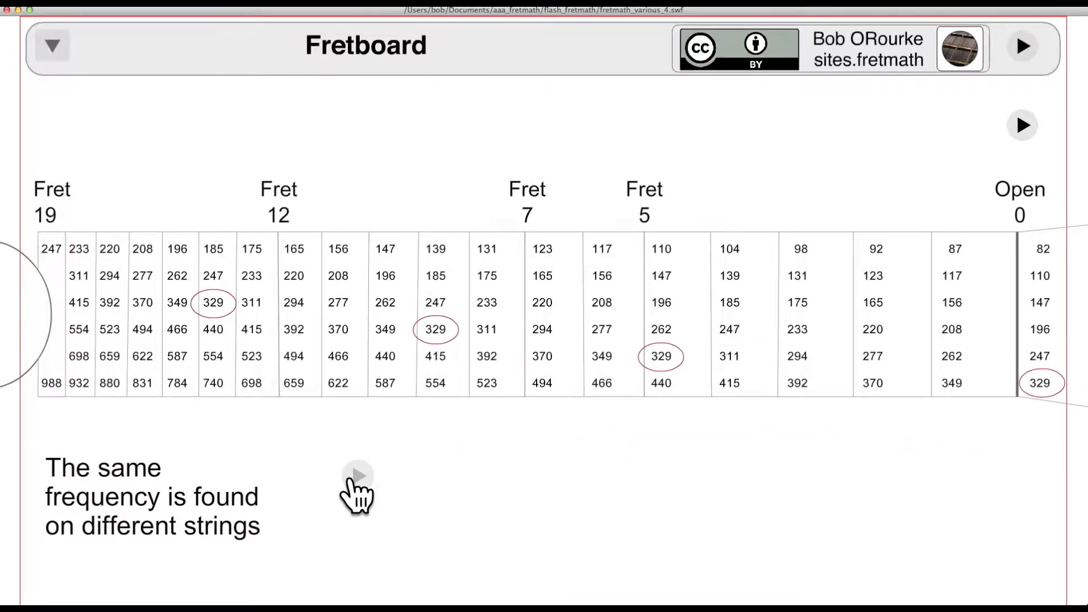
left_click(360, 475)
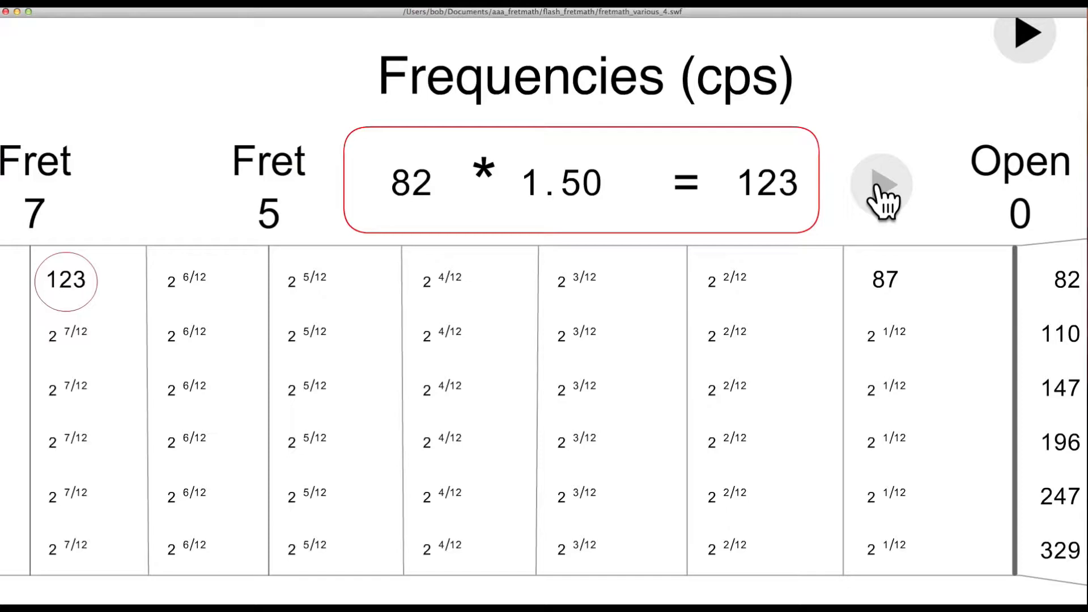
- Move on to the String Length (mm) table with 650 mm open strings
left_click(1025, 33)
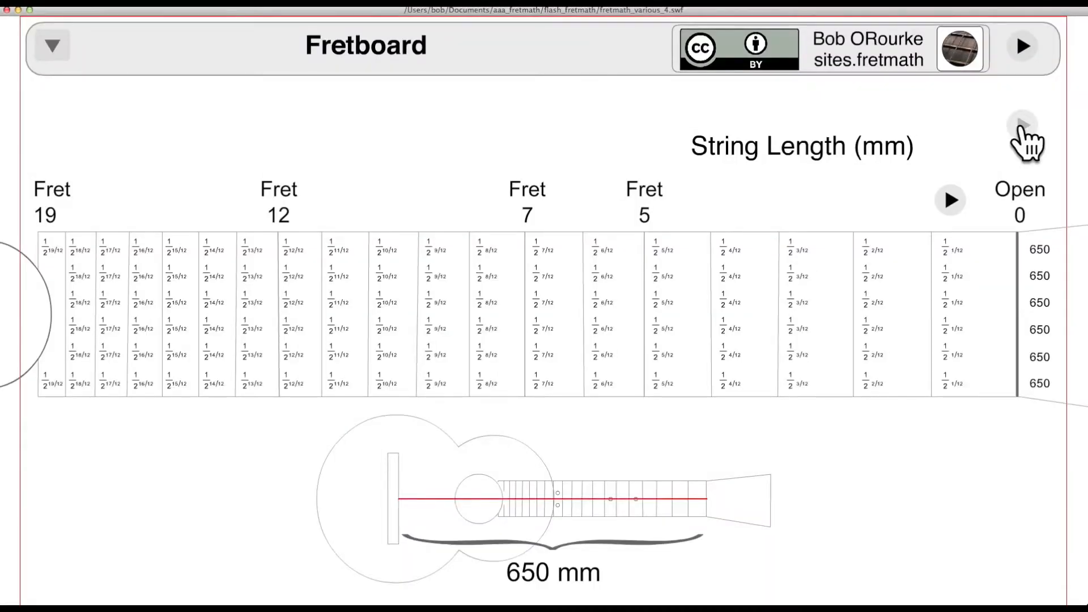
- Work through 650 × .944 = 614 for fret 1 and start the 1/2^(7/12) factor for fret 7
left_click(950, 249)
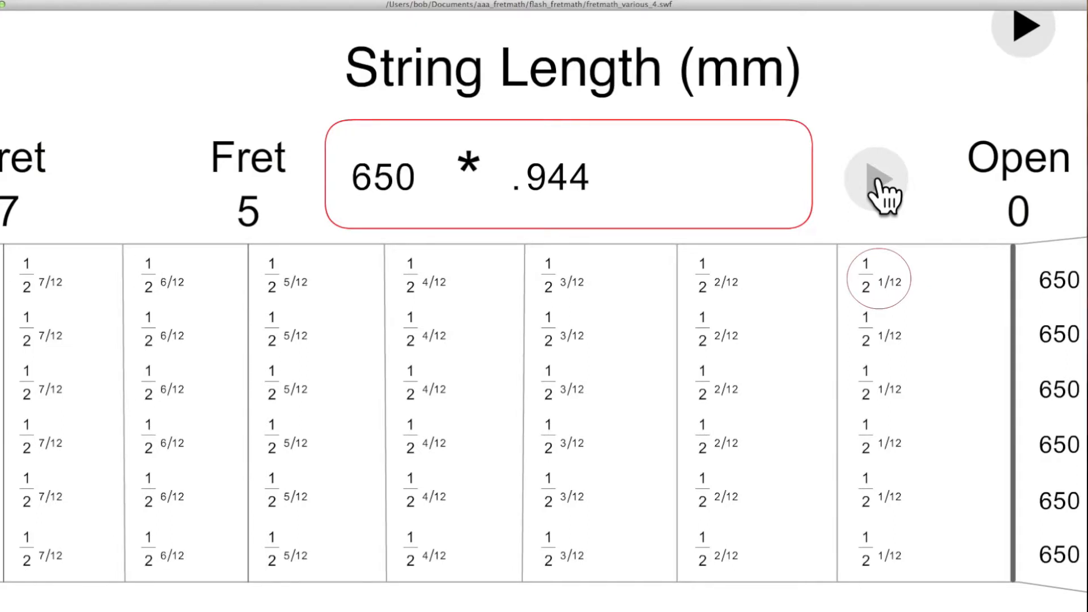
left_click(878, 179)
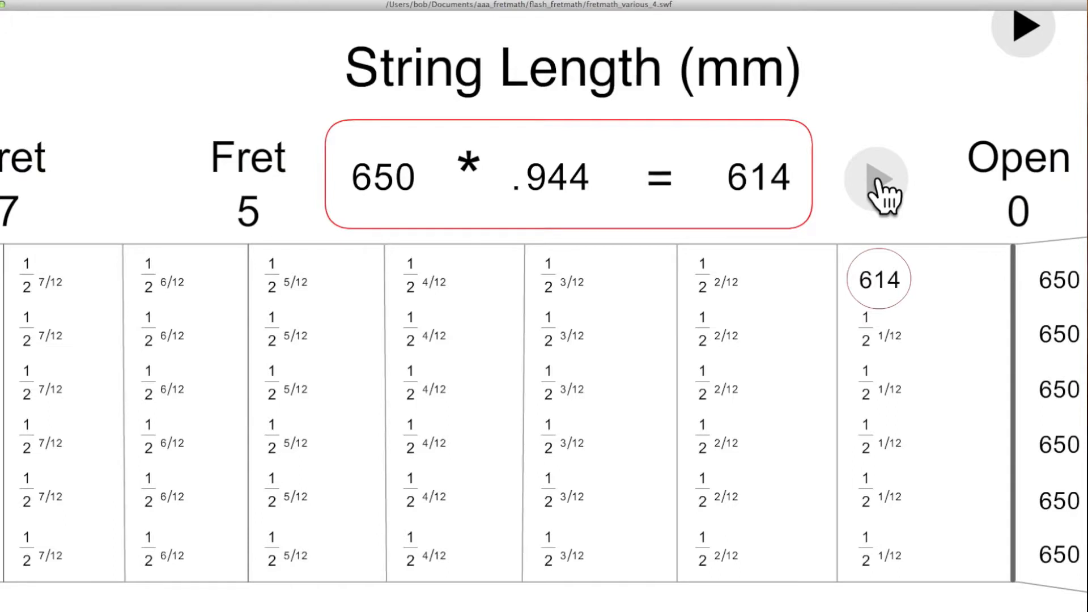
mouse_move(883, 175)
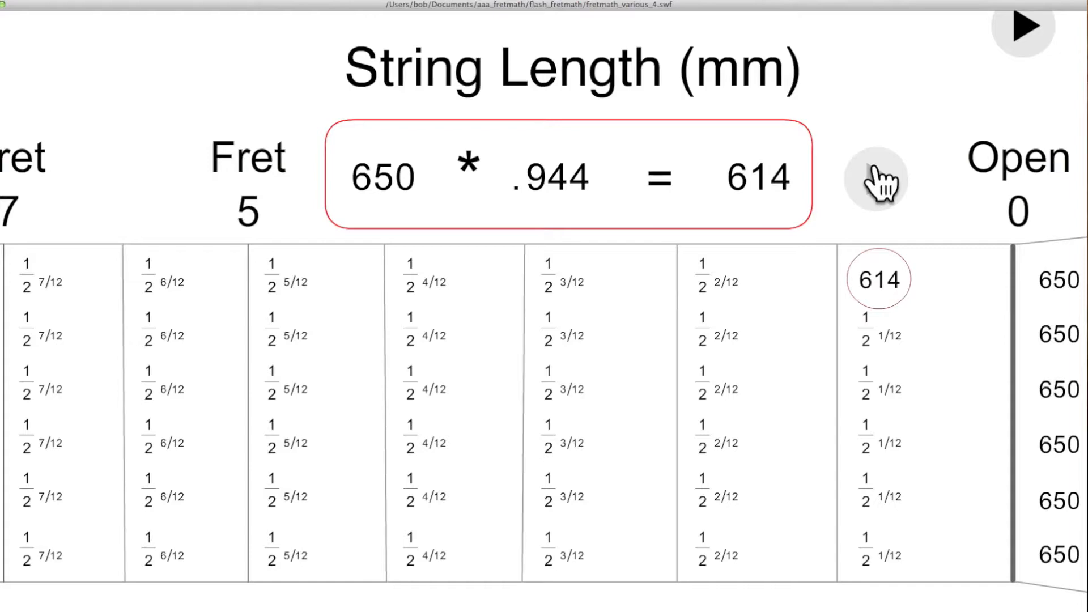
left_click(35, 280)
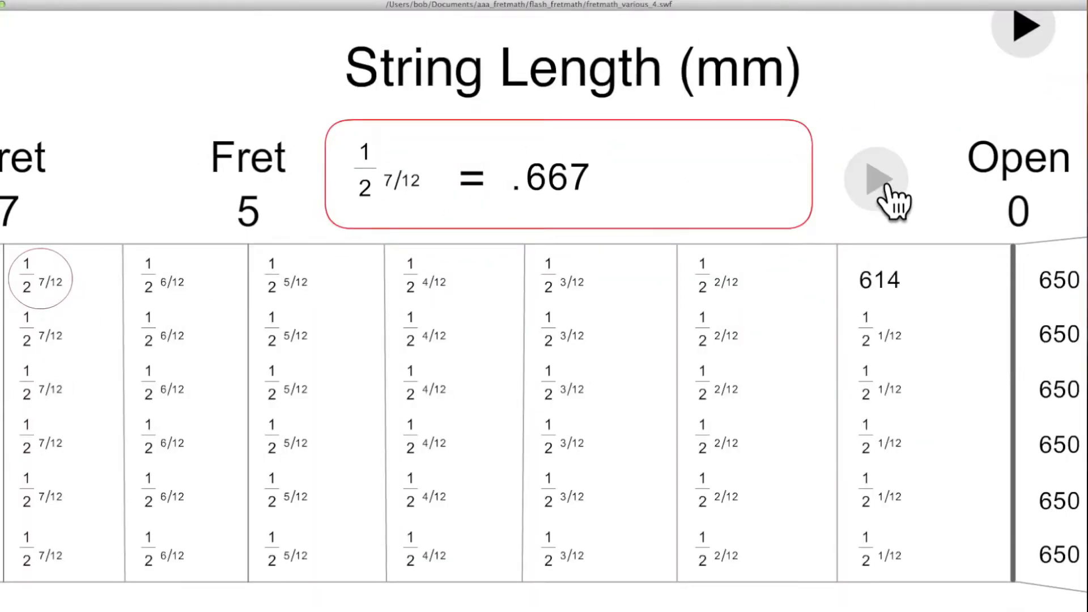
left_click(874, 179)
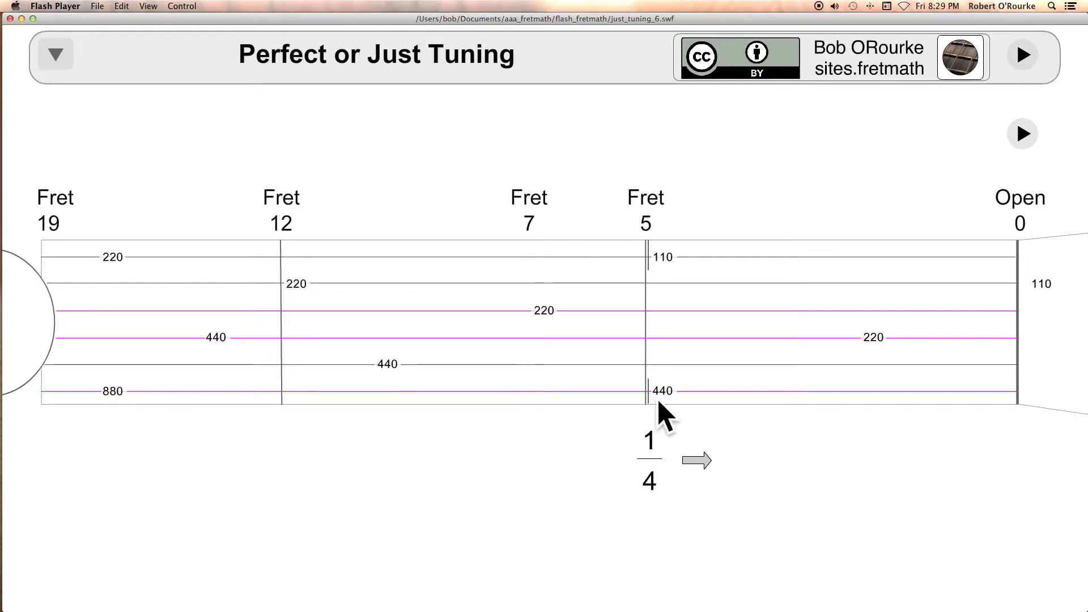
- Show the 2/3 ratio at fret 7 and continue to the Just Calculations view
left_click(695, 461)
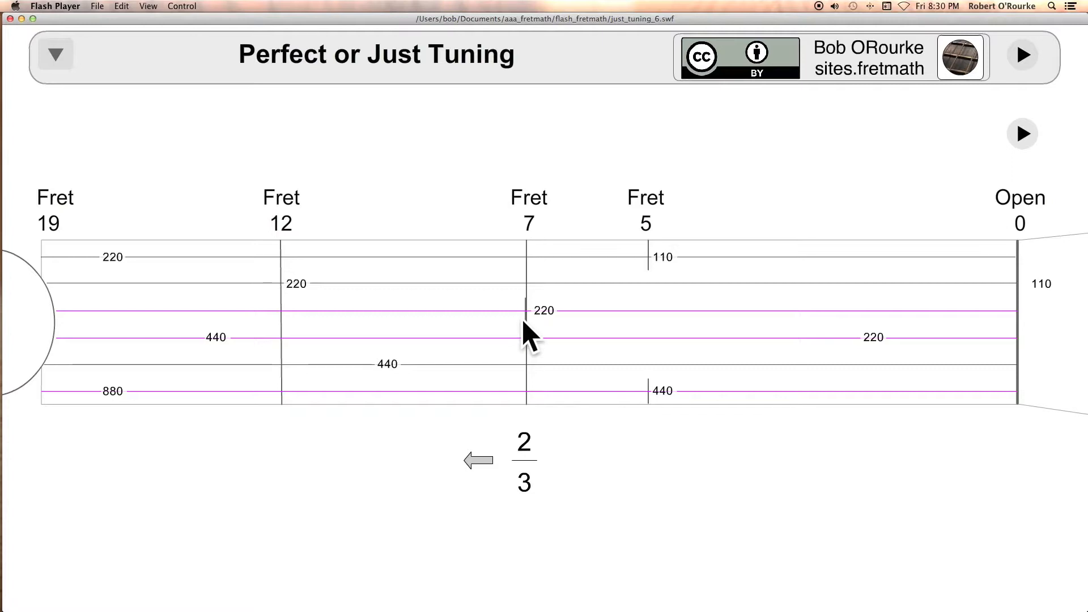
left_click(1022, 134)
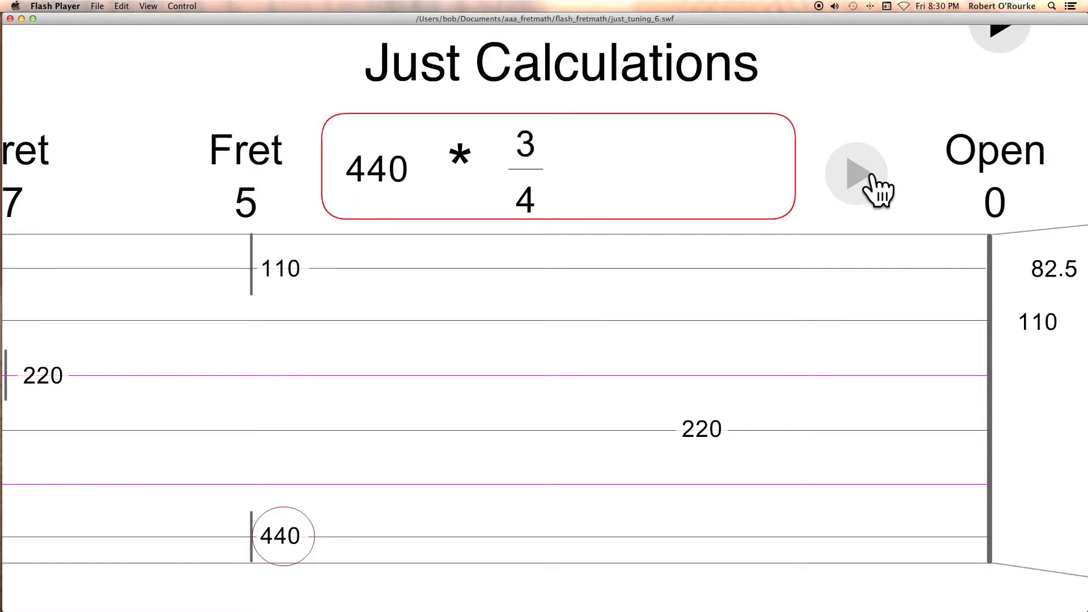
- Calculate just-tuned strings 330, 147, 196, 245 and 326.7 versus 330, ending on the Partch guitar photo
left_click(857, 175)
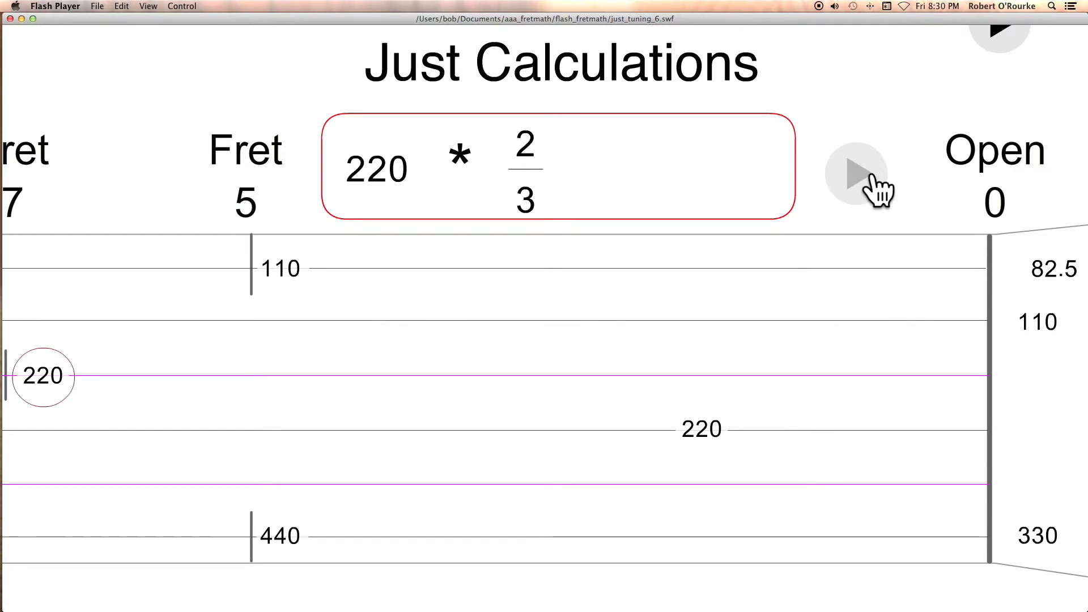
left_click(856, 172)
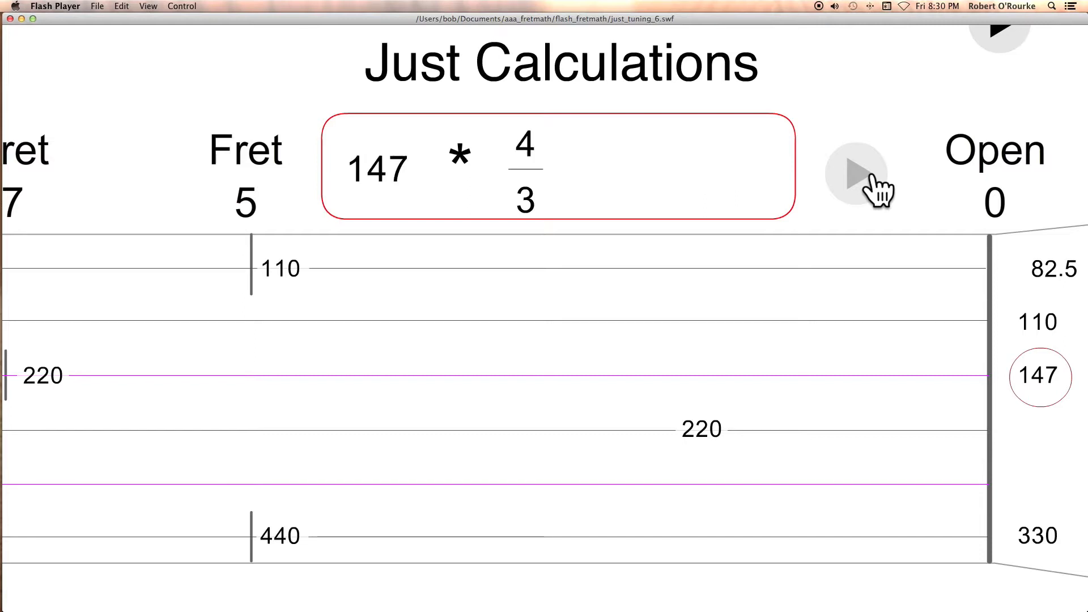
left_click(856, 174)
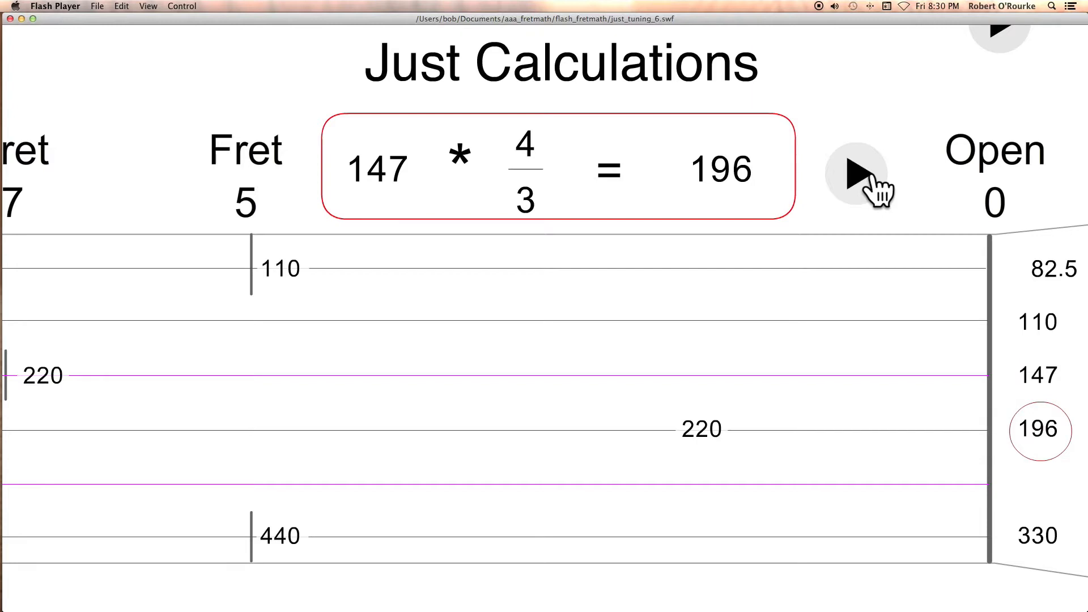
left_click(856, 175)
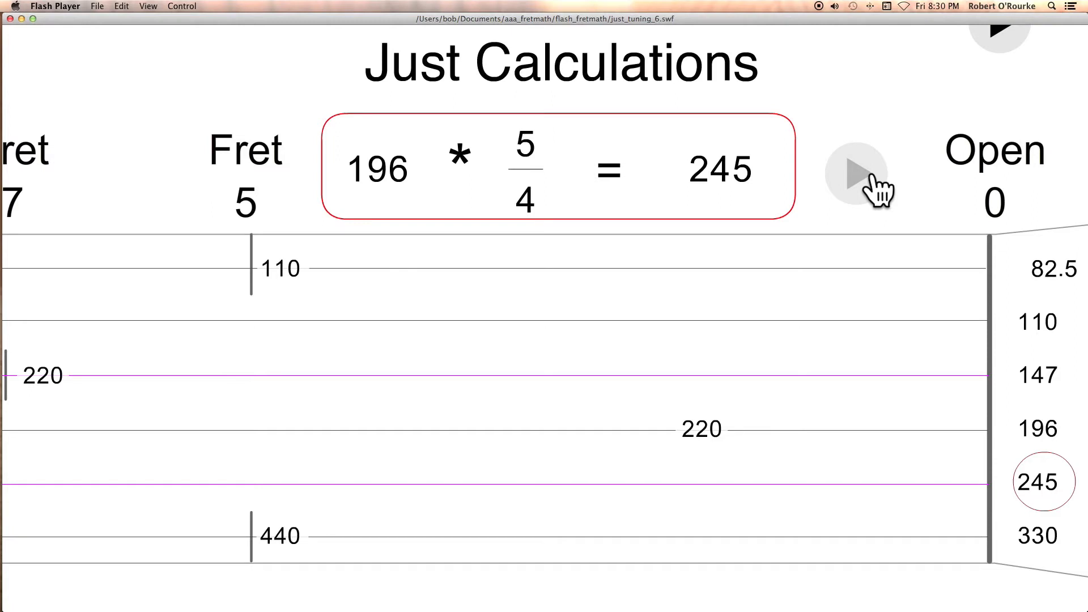
left_click(858, 175)
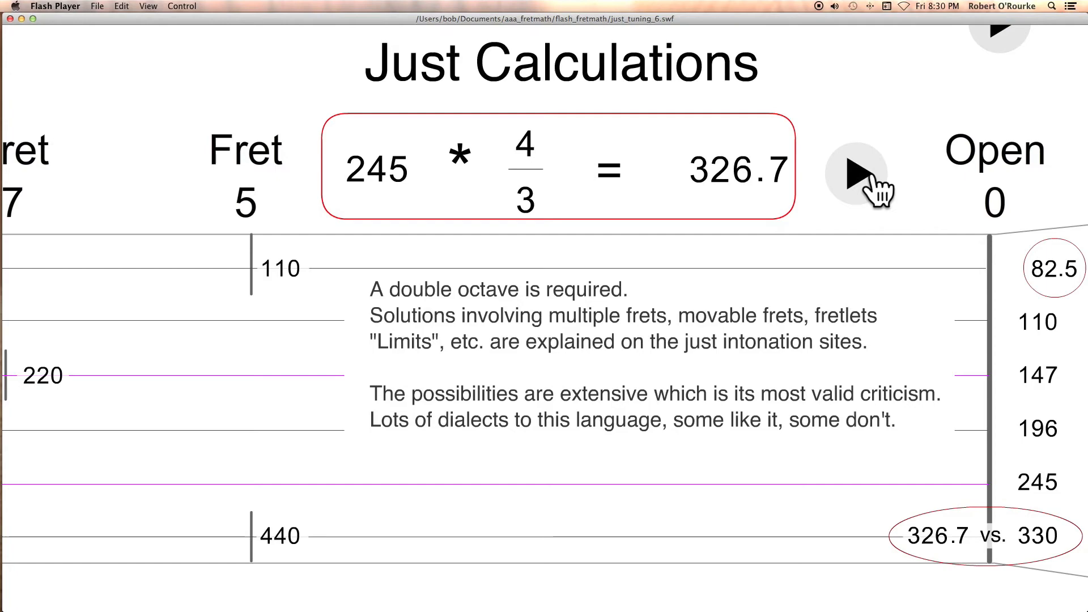
left_click(856, 172)
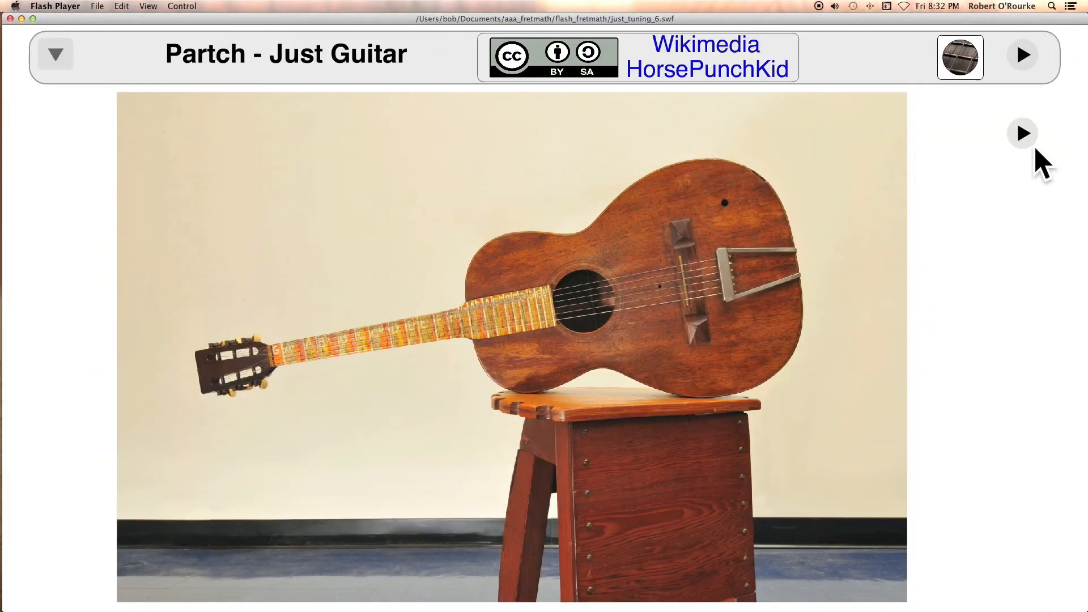